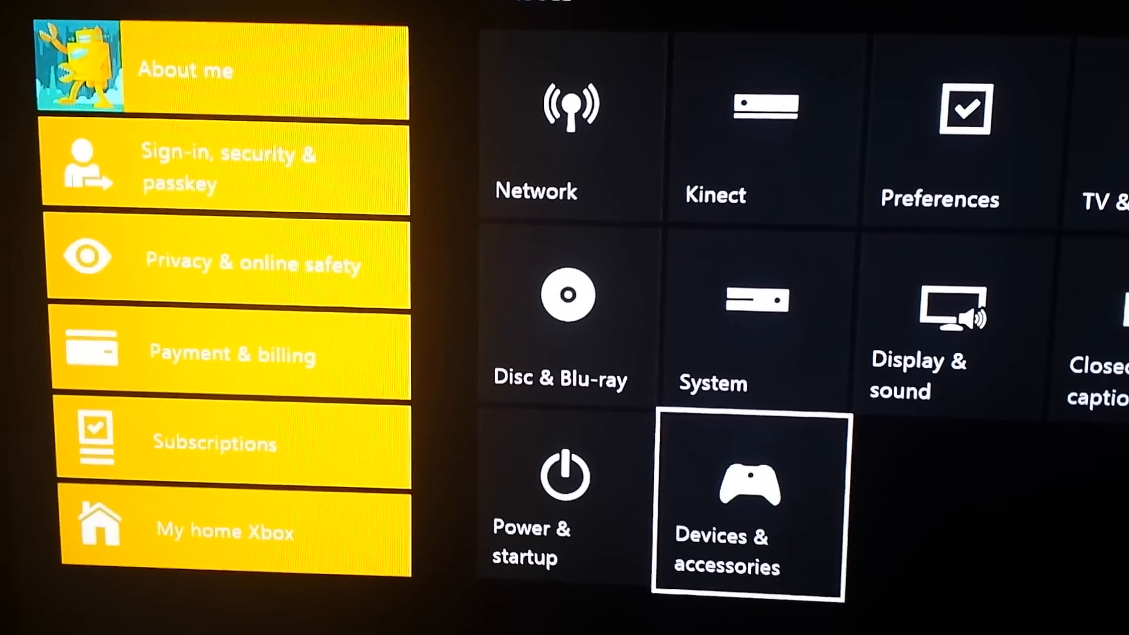
{"action": "left_click", "coordinate": [748, 505]}
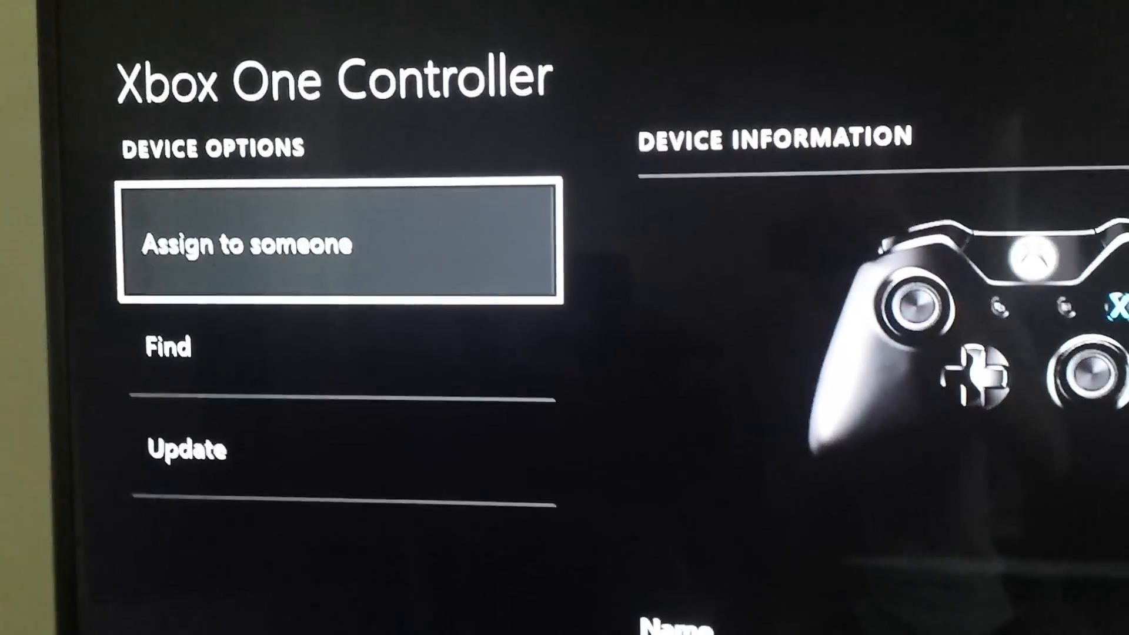
- Move through the controller's assign, find and update options before returning Home
{"action": "key", "text": "Down"}
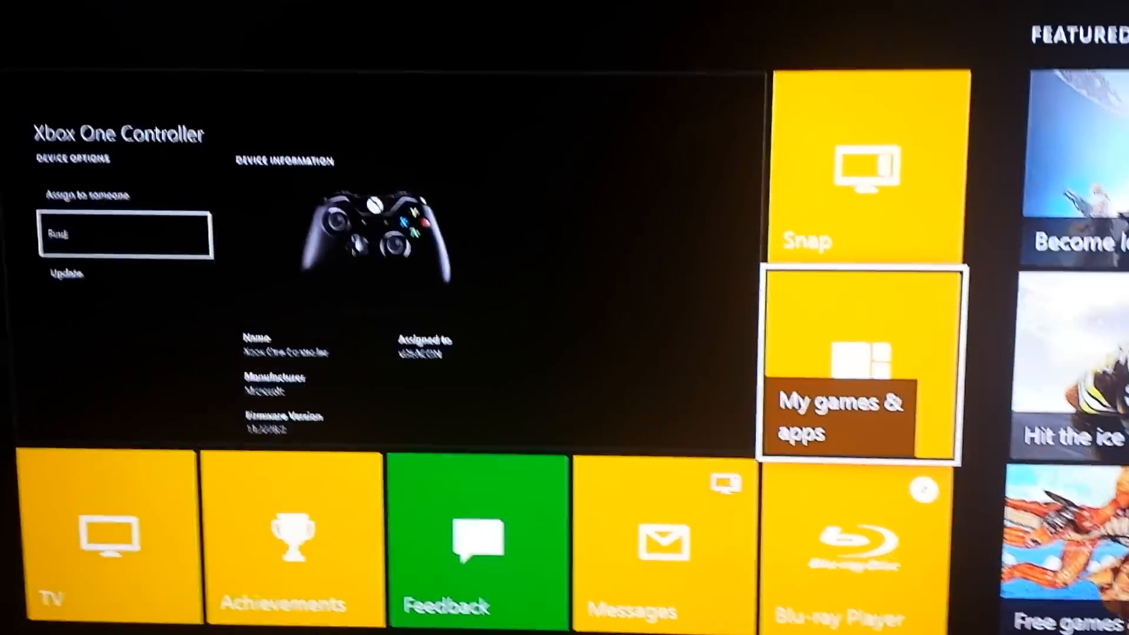
- Enter My games & apps and bring up the options menu for the YouTube app in Ready to Install
{"action": "left_click", "coordinate": [858, 417]}
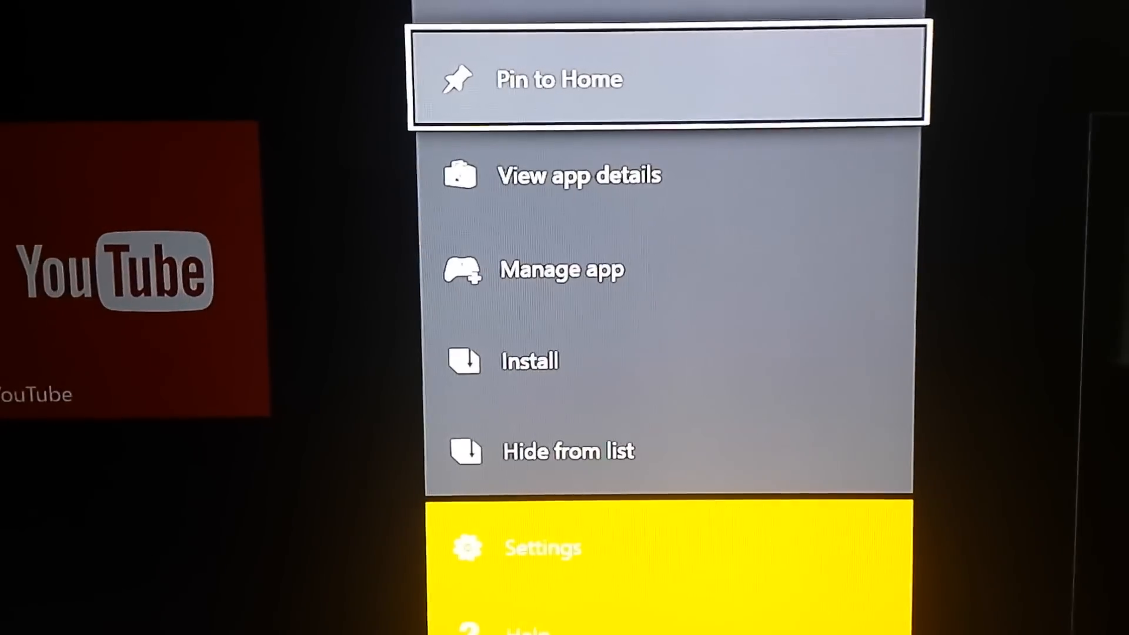
- Choose Hide from list for YouTube, raising the 'Hide this from Ready To Install?' prompt
{"action": "key", "text": "Down"}
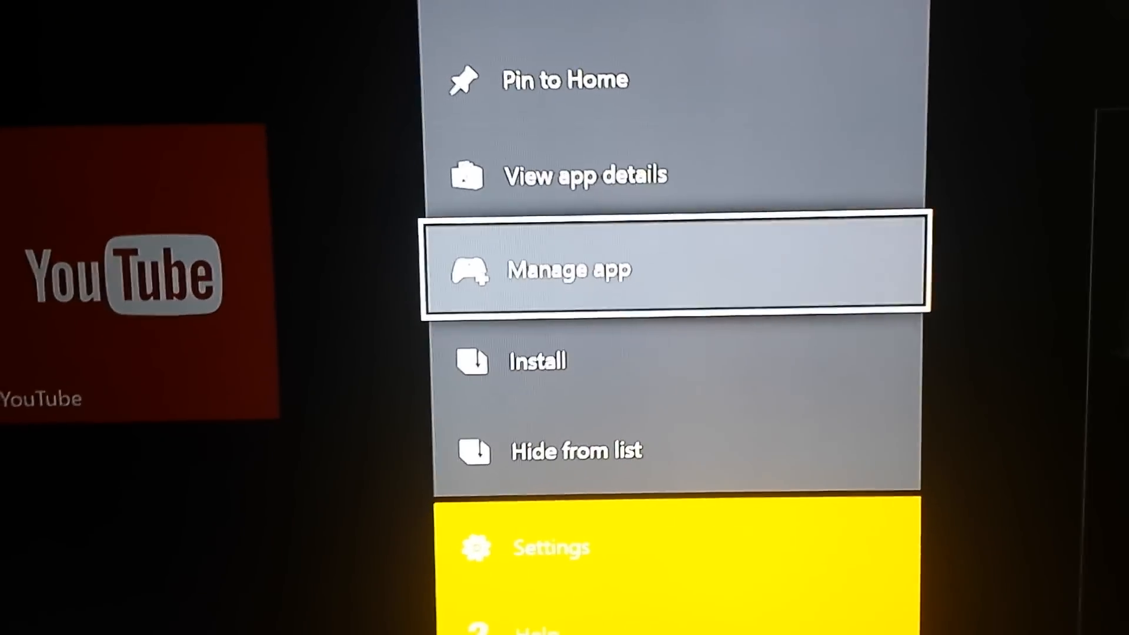
{"action": "key", "text": "down"}
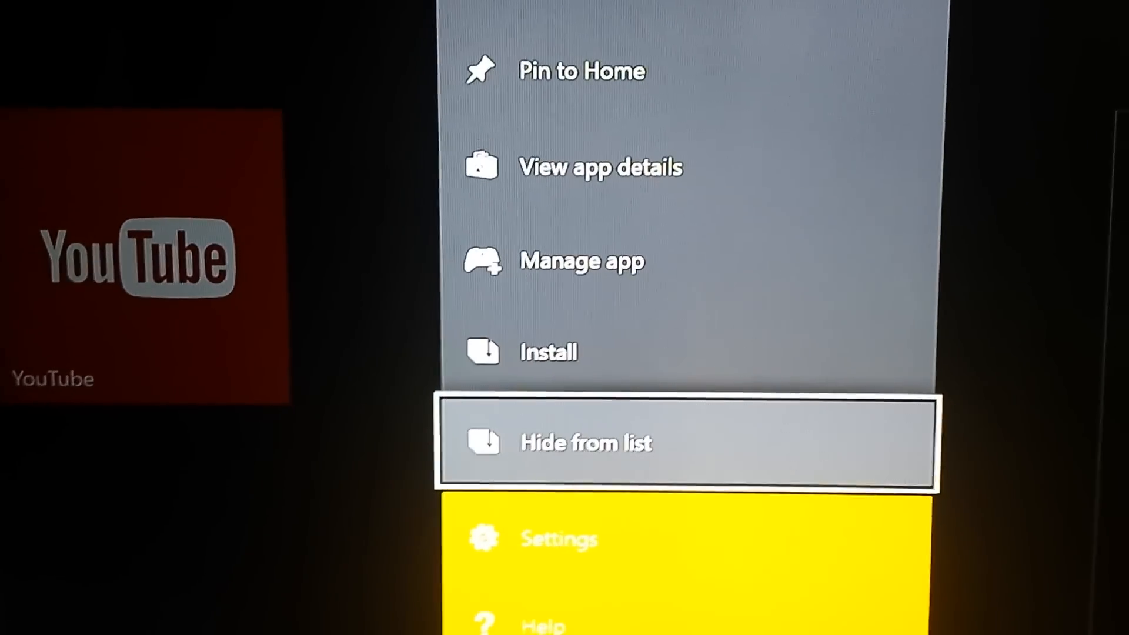
{"action": "left_click", "coordinate": [583, 444]}
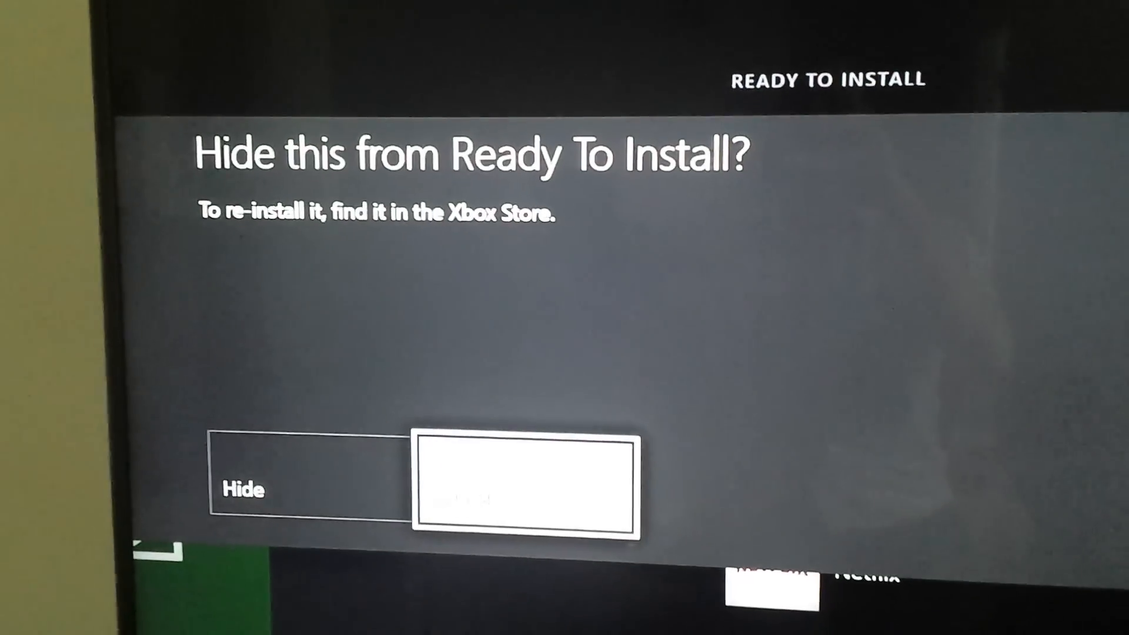